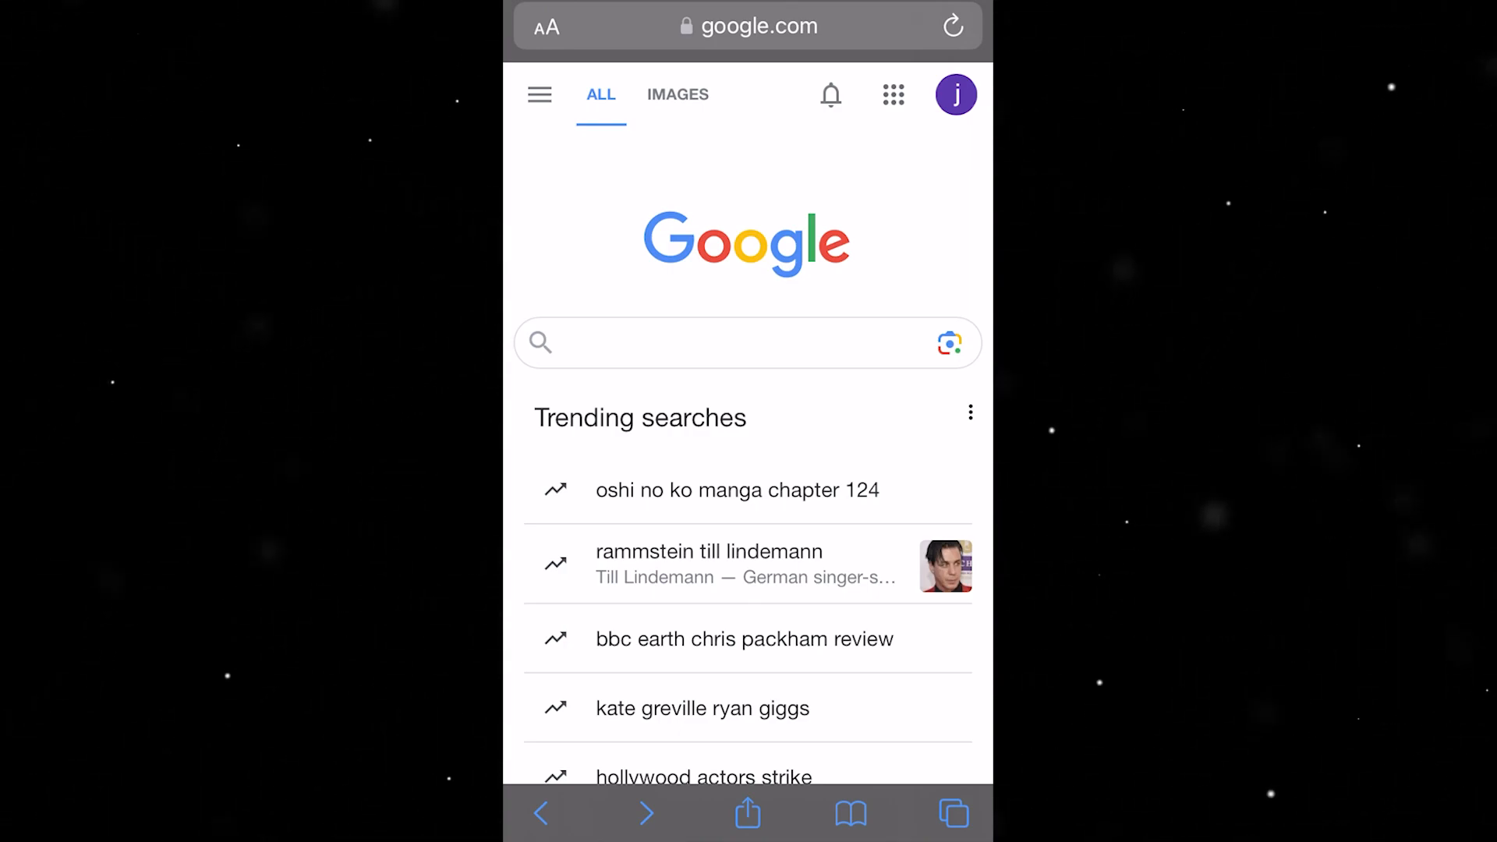
# Open 'Manage your Google Account' from the profile avatar menu on Google Search
pyautogui.click(954, 94)
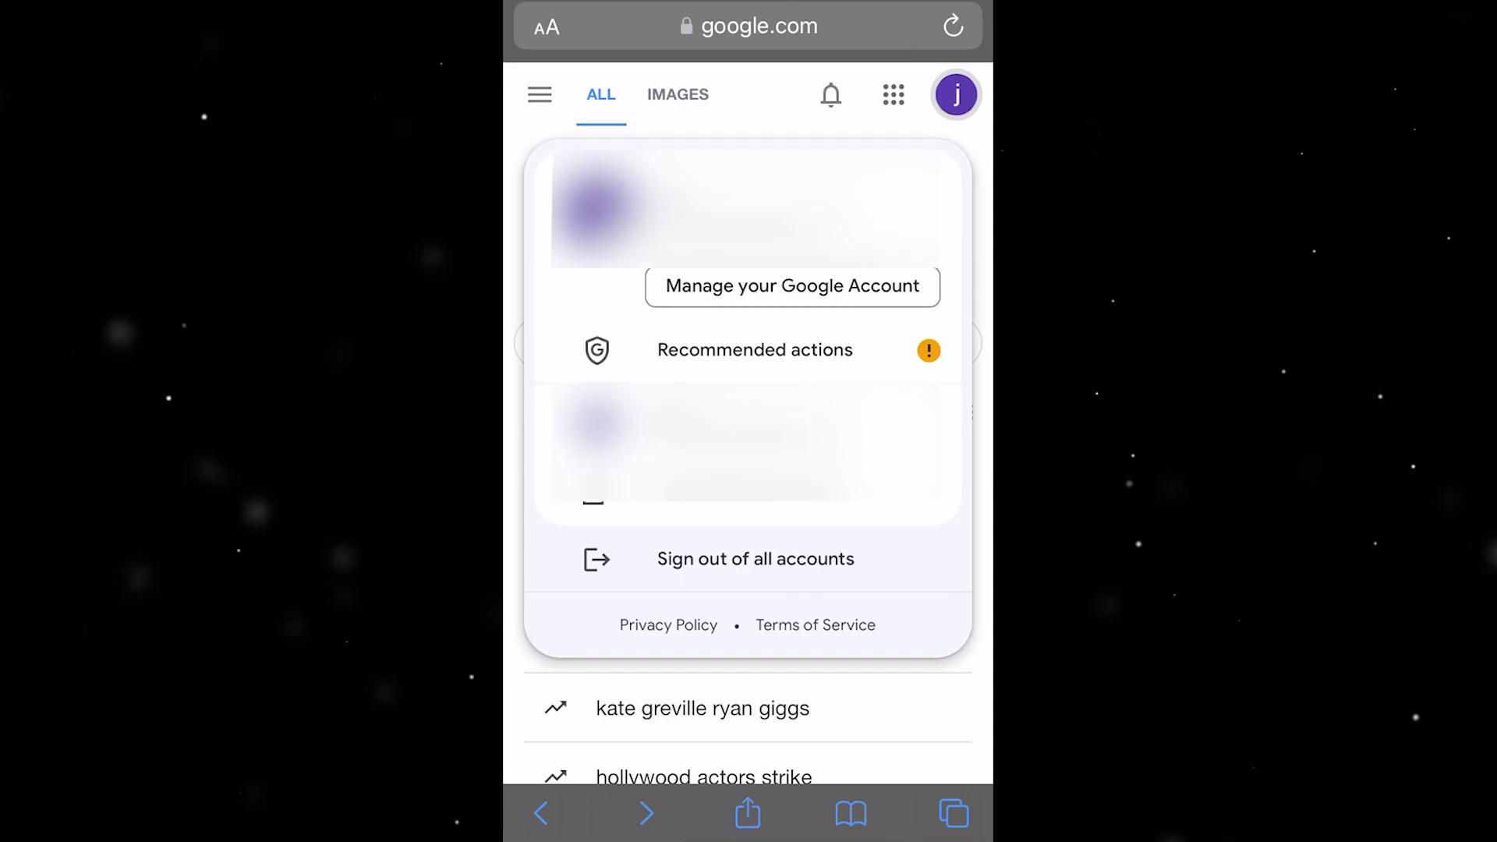
pyautogui.click(791, 287)
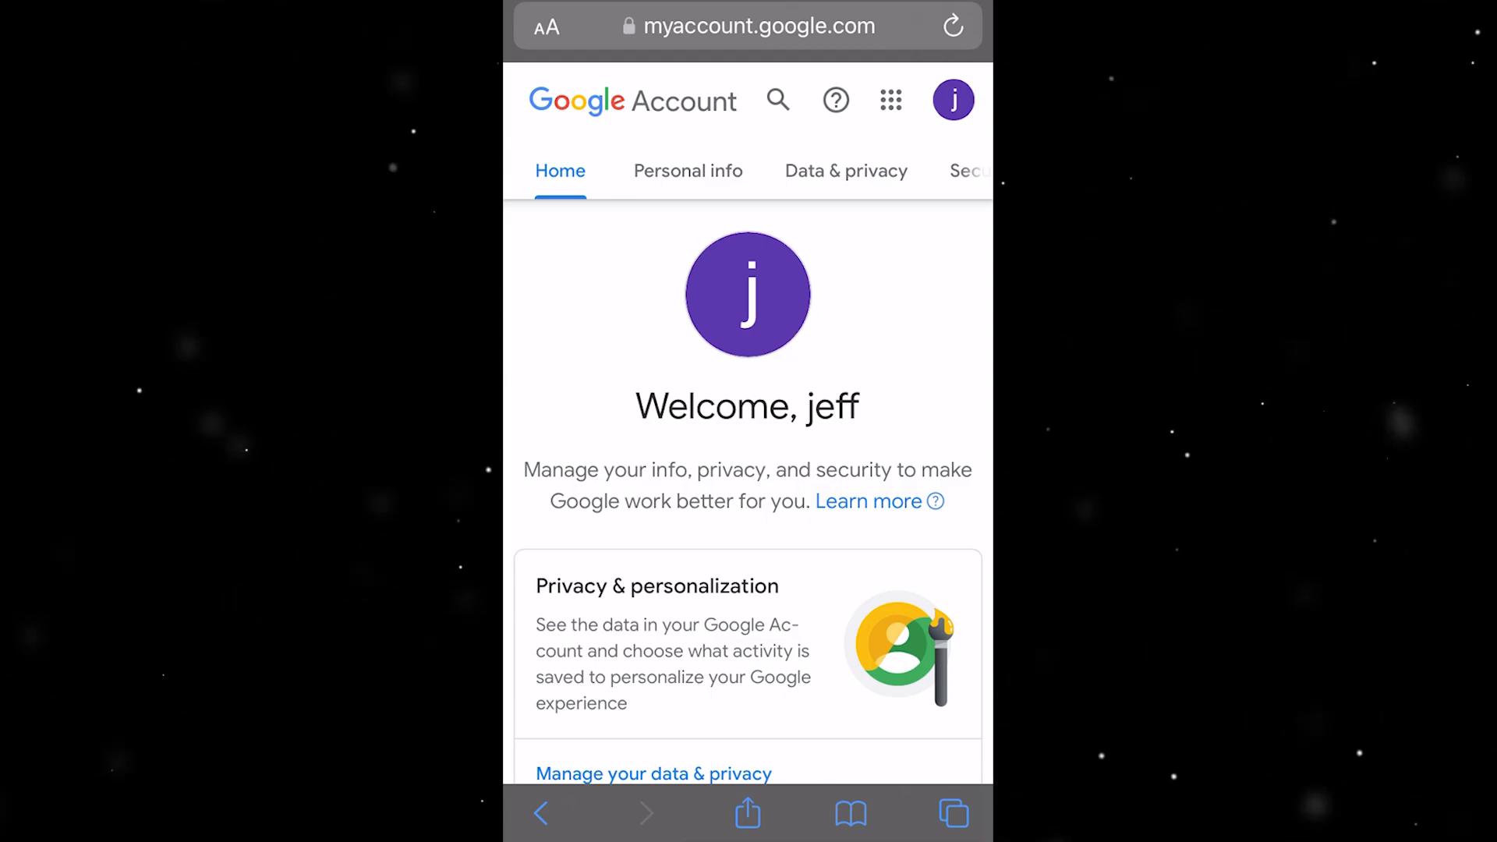
# Switch to the Personal info tab to reach the Password card
pyautogui.click(688, 170)
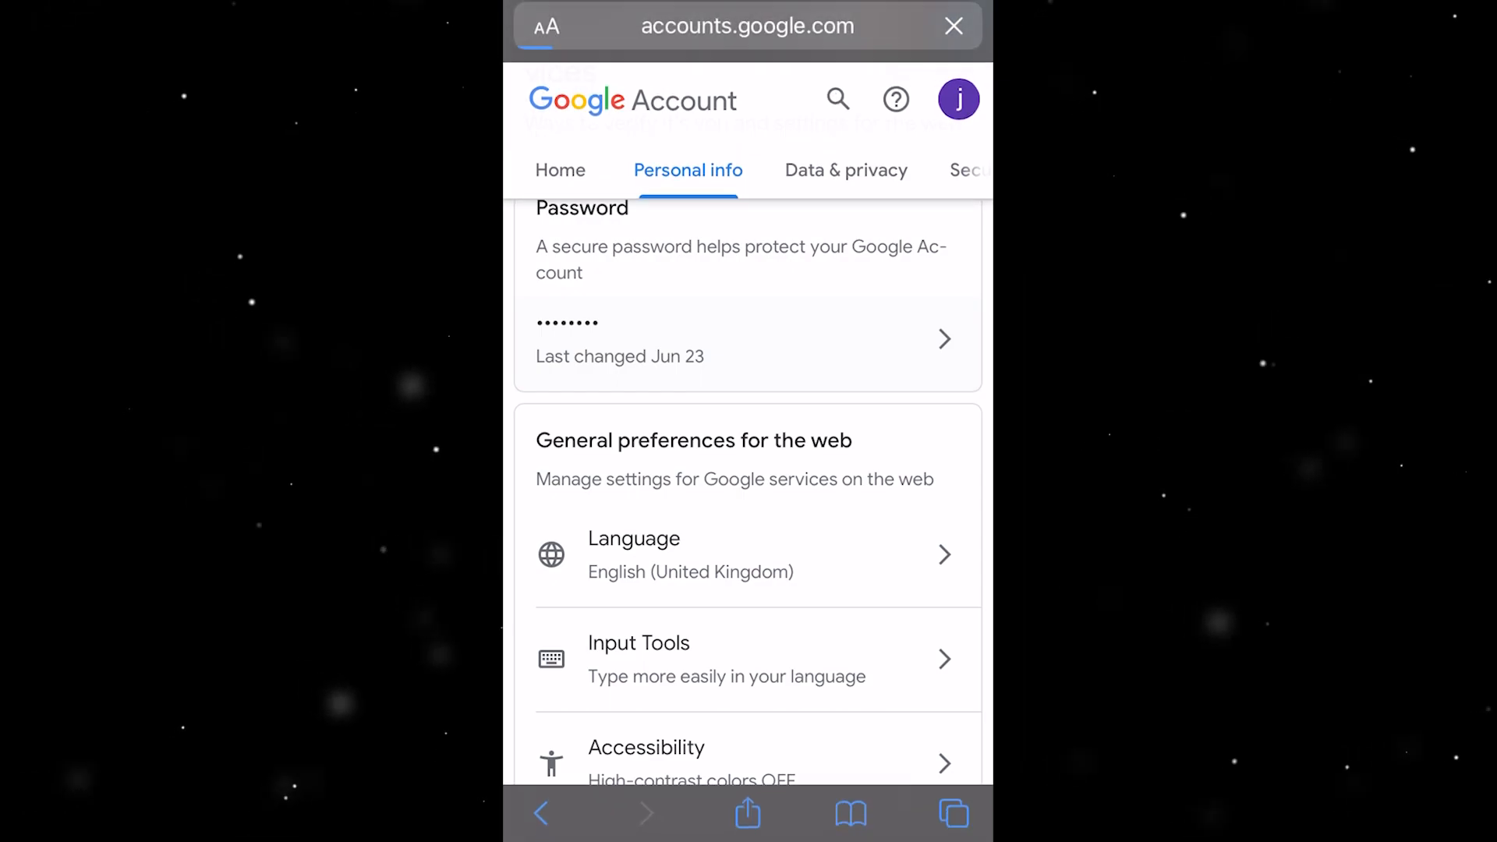
# Select the Password entry to reach the 'verify that it's you' password page
pyautogui.click(748, 339)
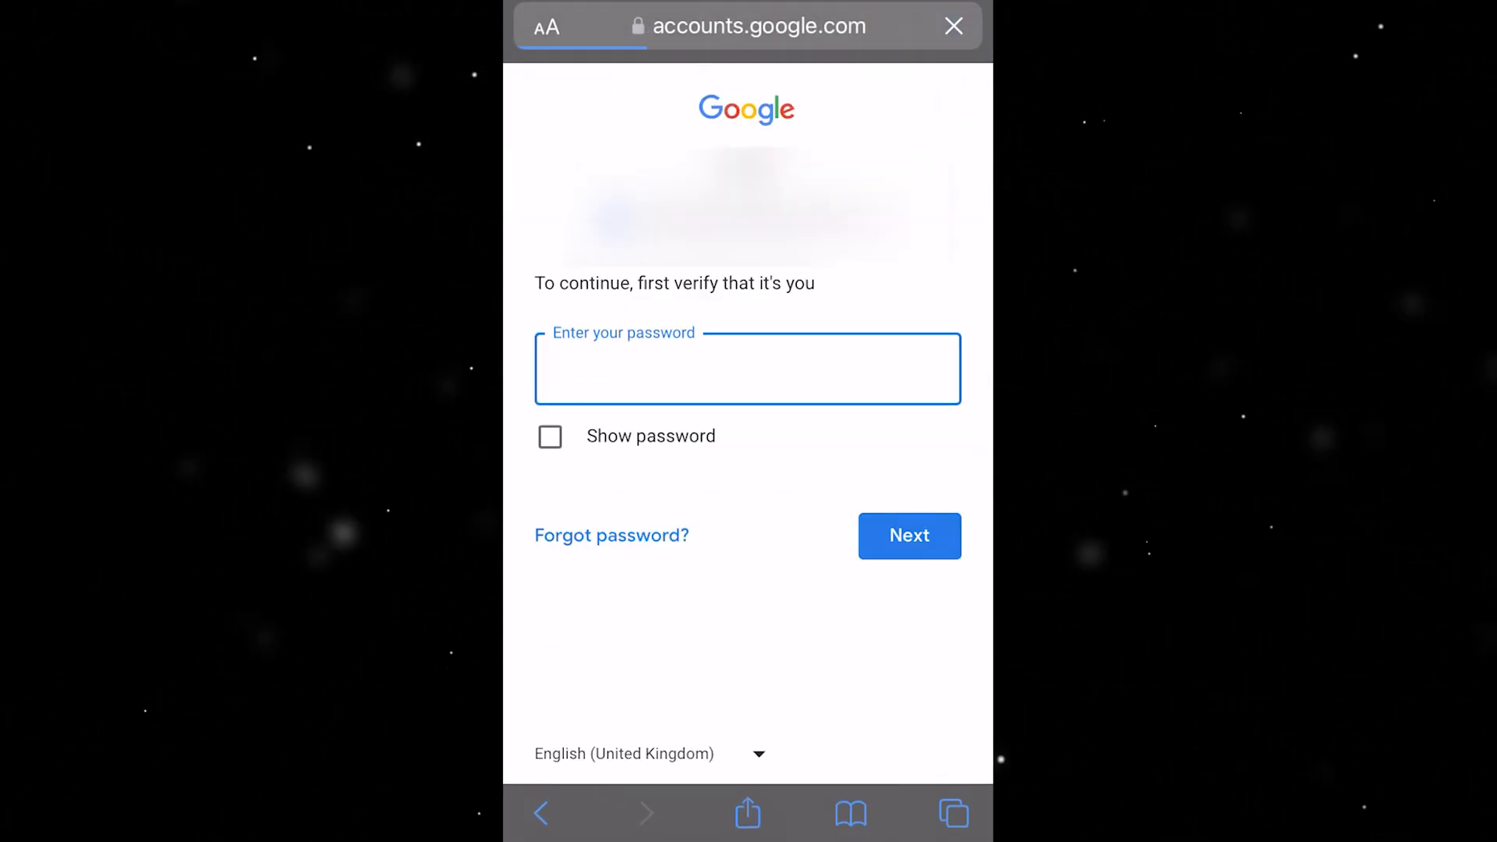
pyautogui.click(953, 25)
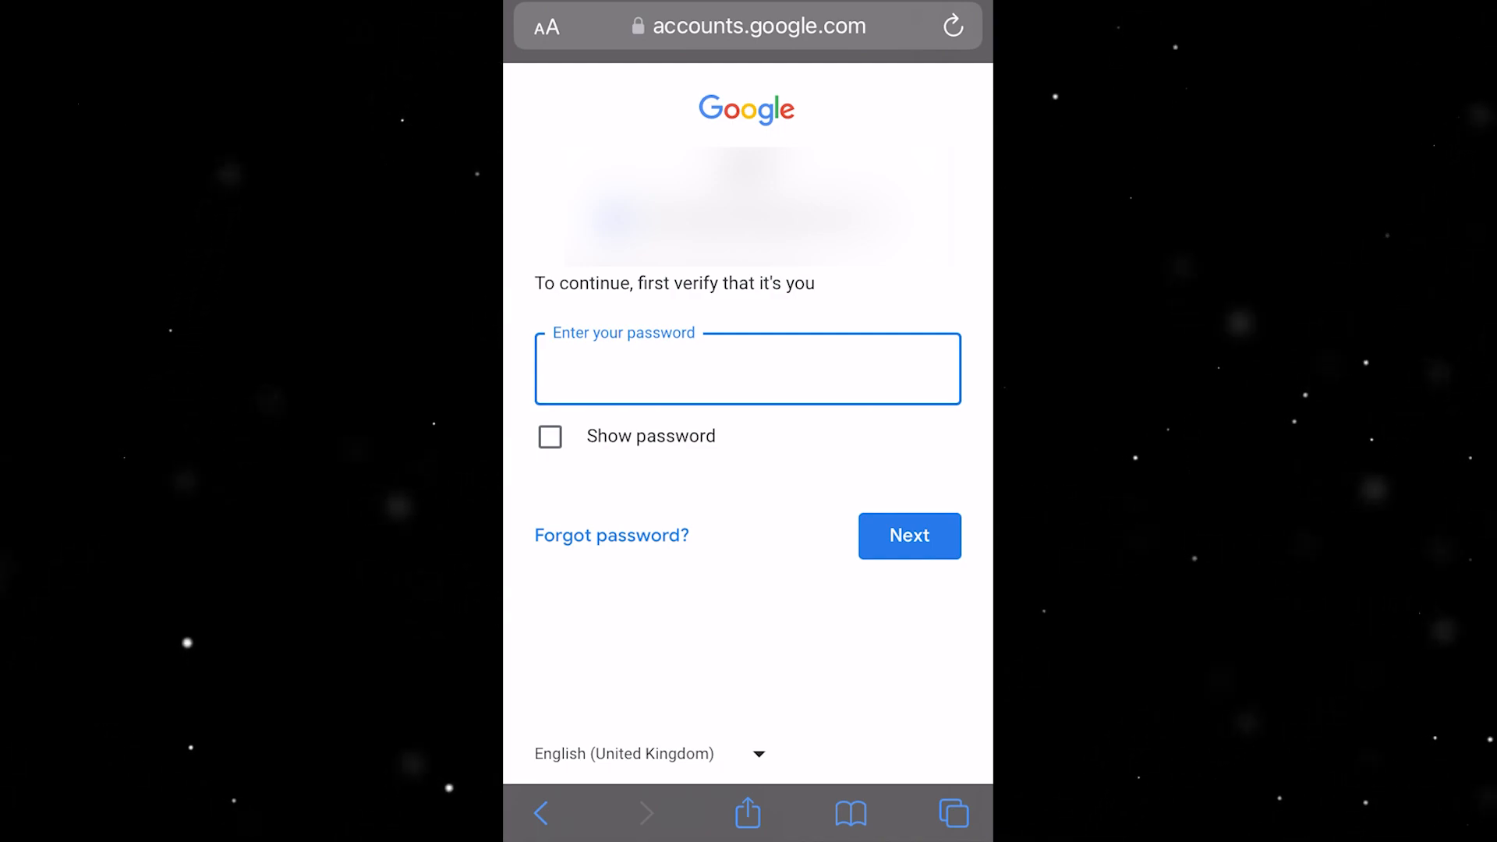